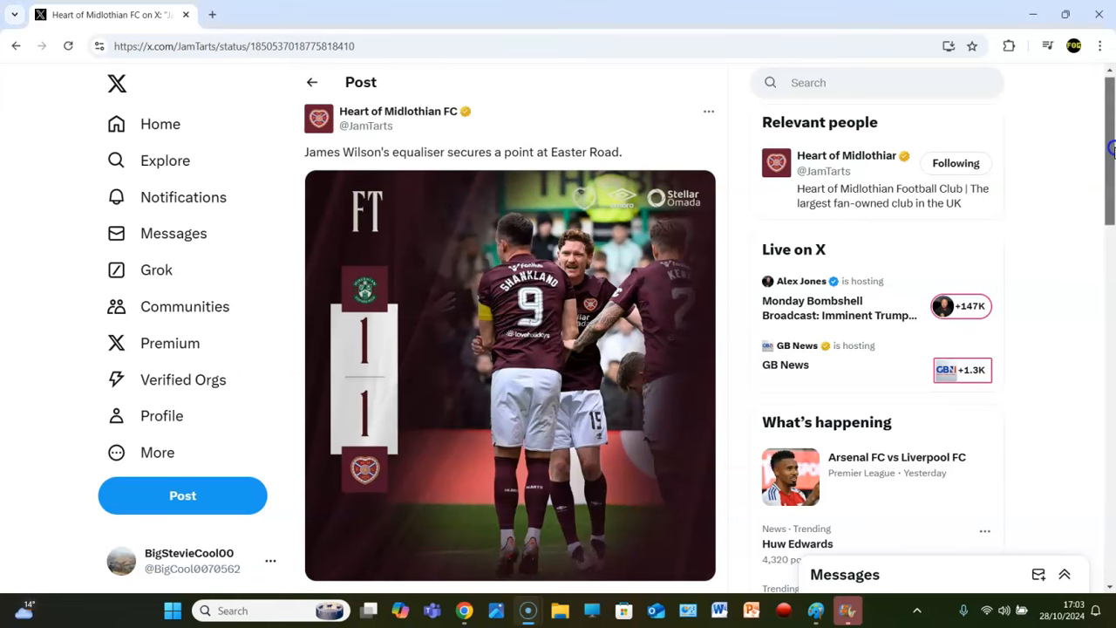
scroll(down, 3)
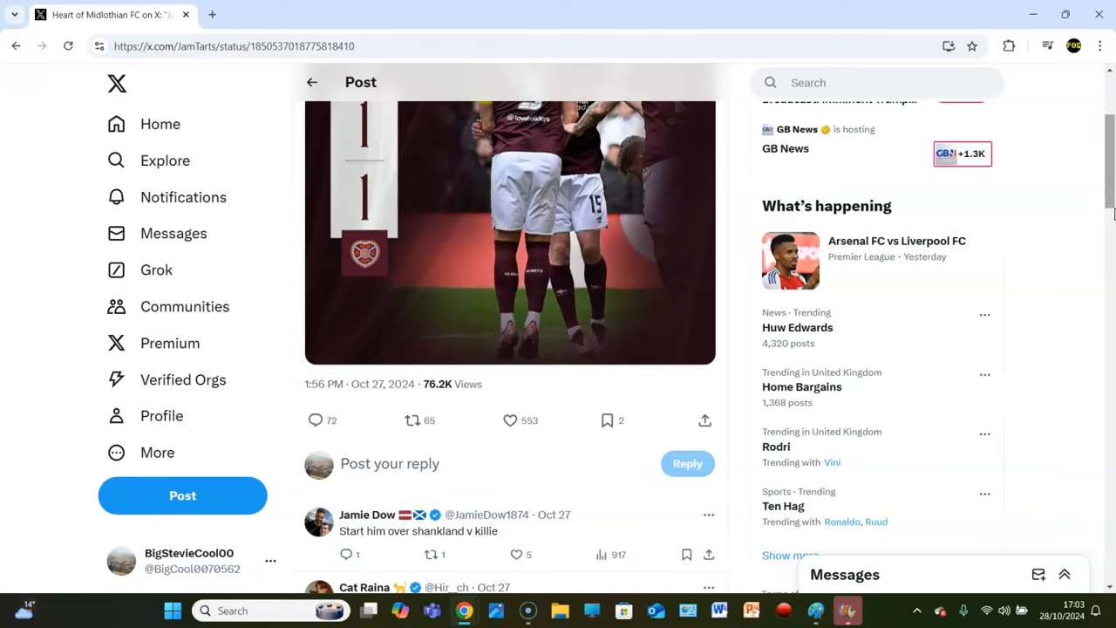
scroll(down, 3)
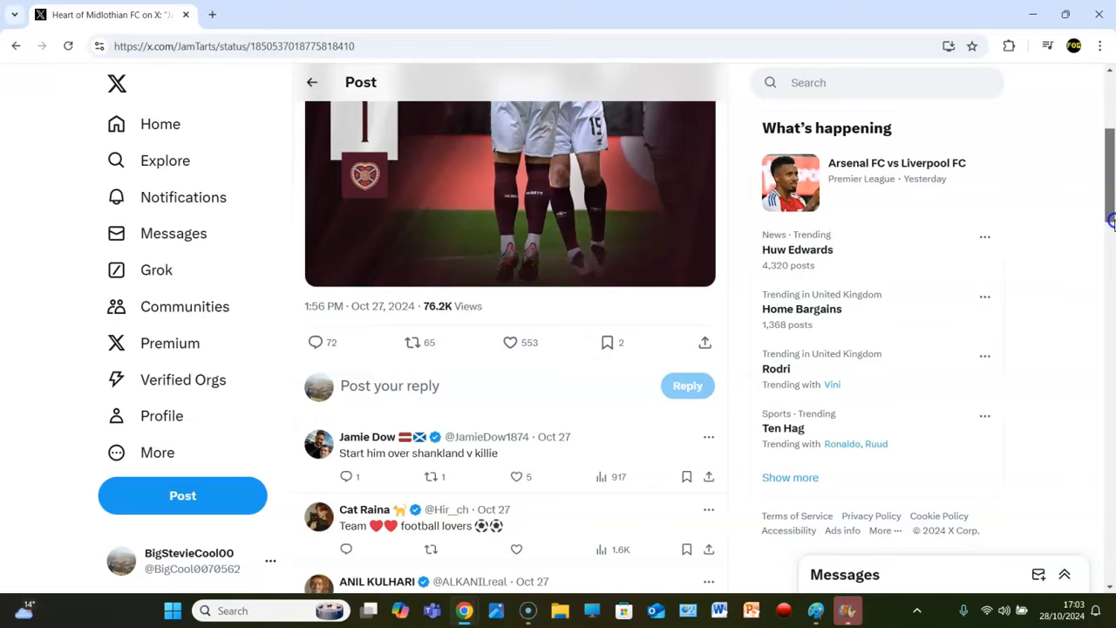
scroll(down, 3)
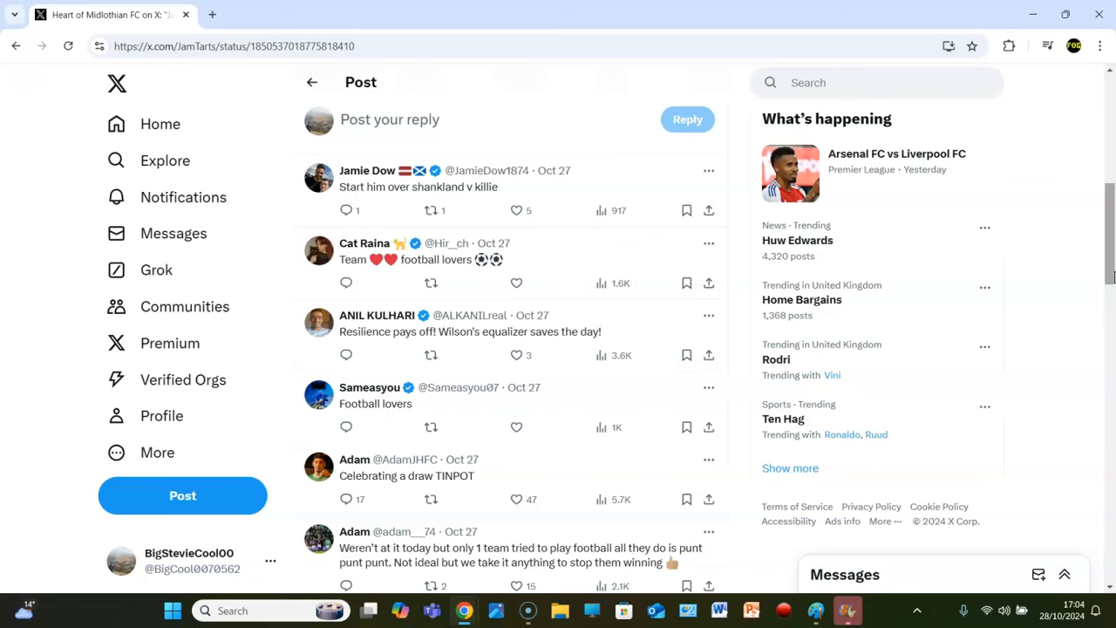
scroll(down, 3)
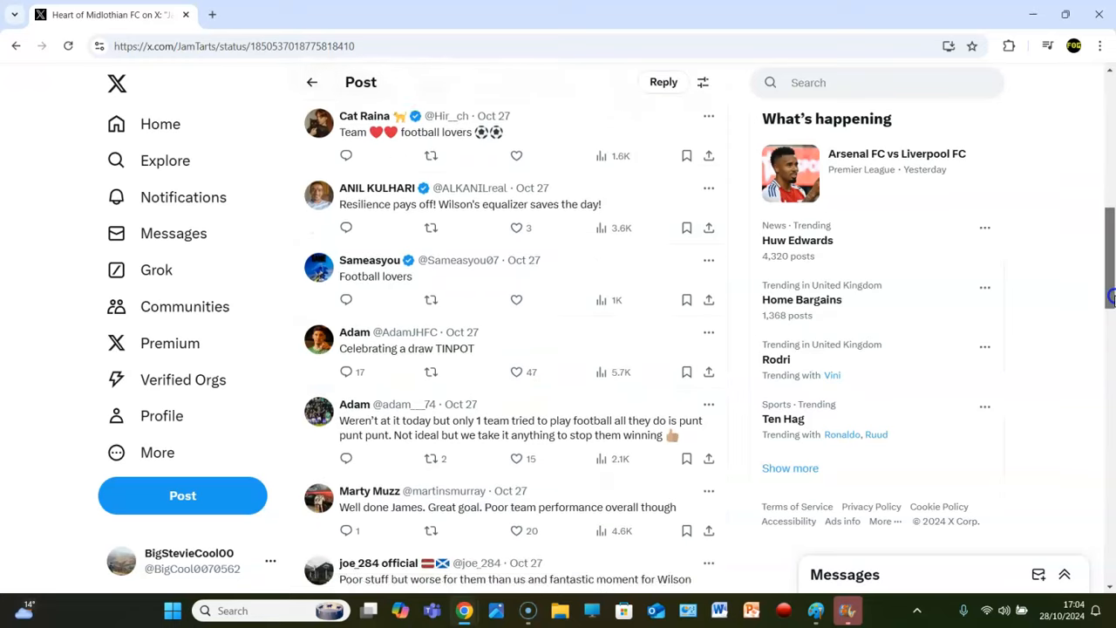
scroll(down, 3)
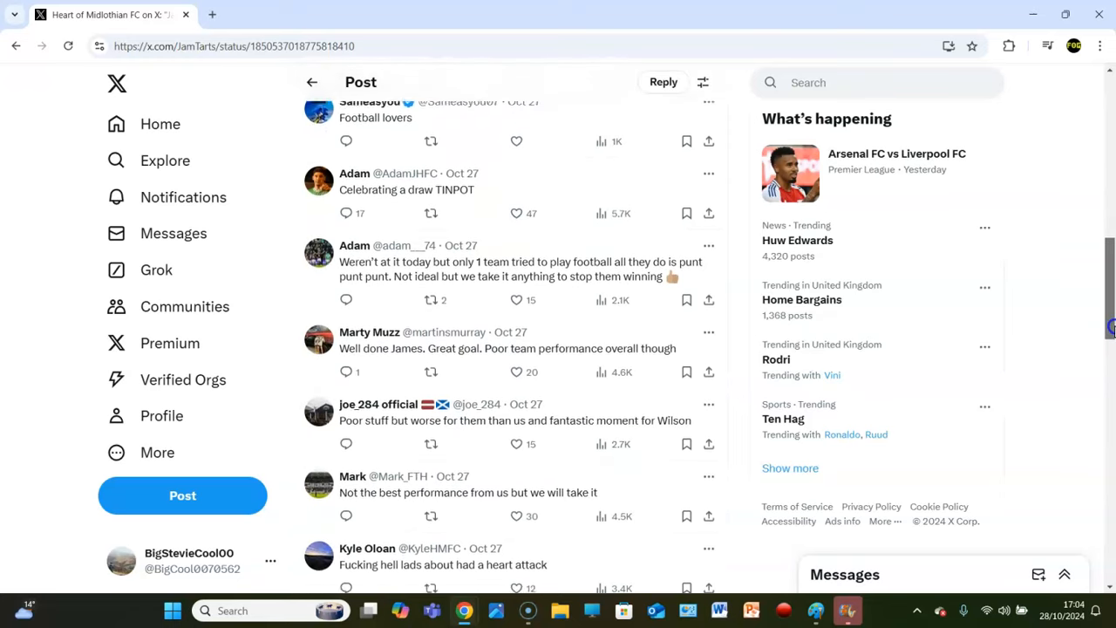
scroll(down, 3)
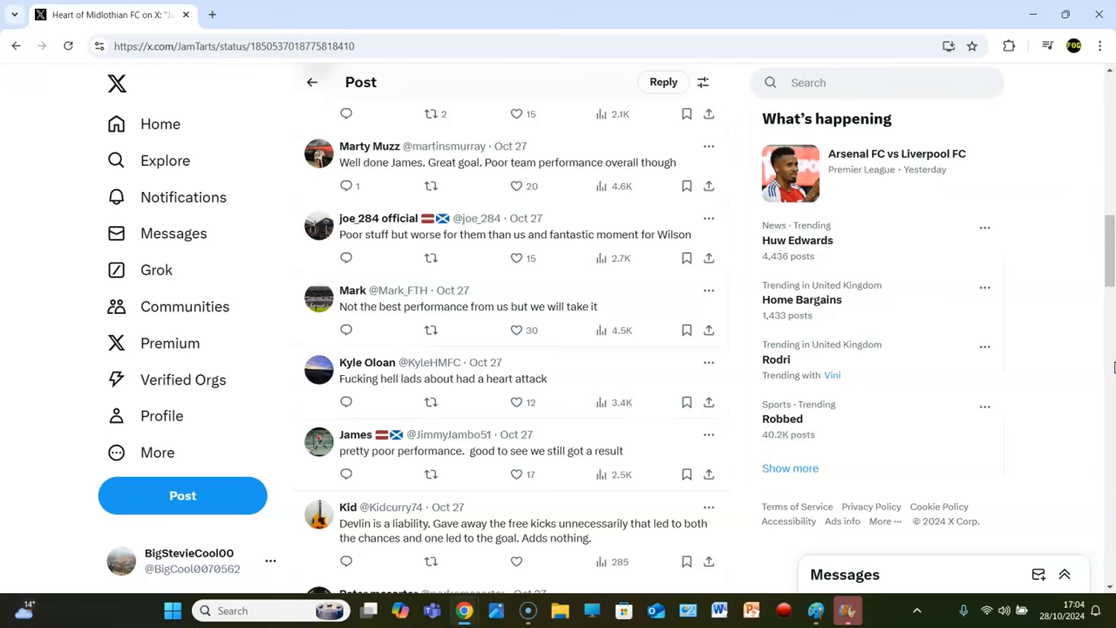
mouse_move(945, 348)
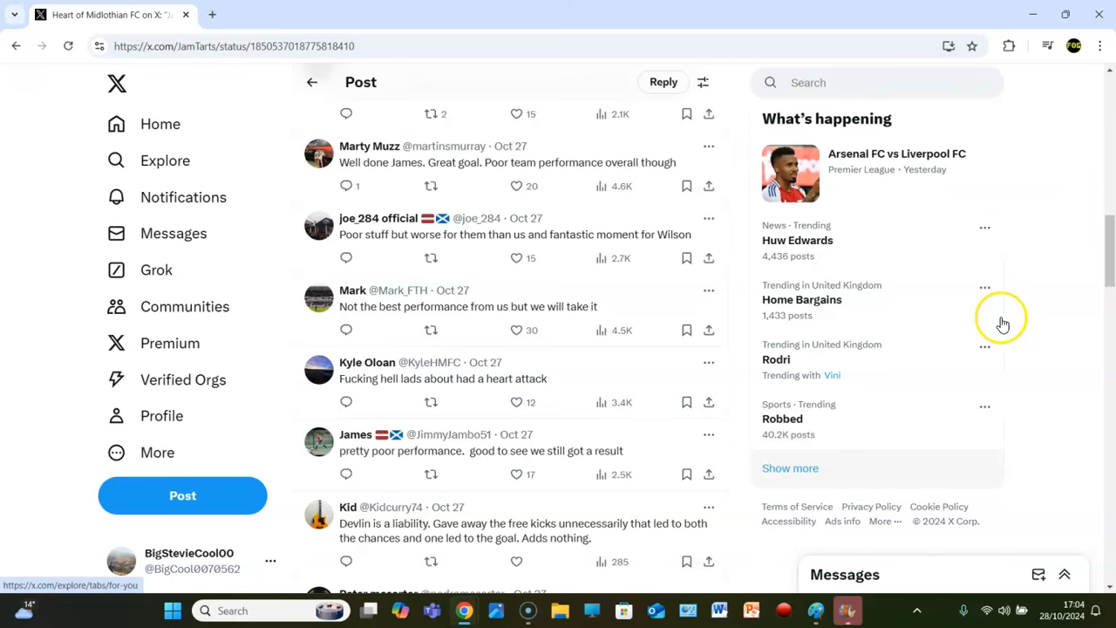
scroll(down, 3)
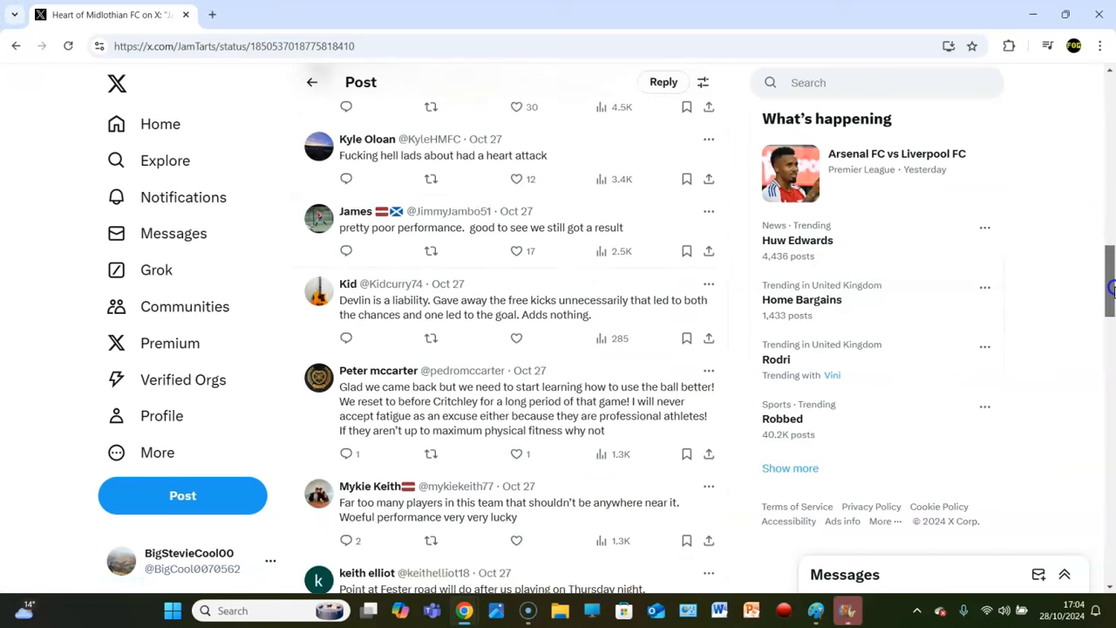
scroll(down, 3)
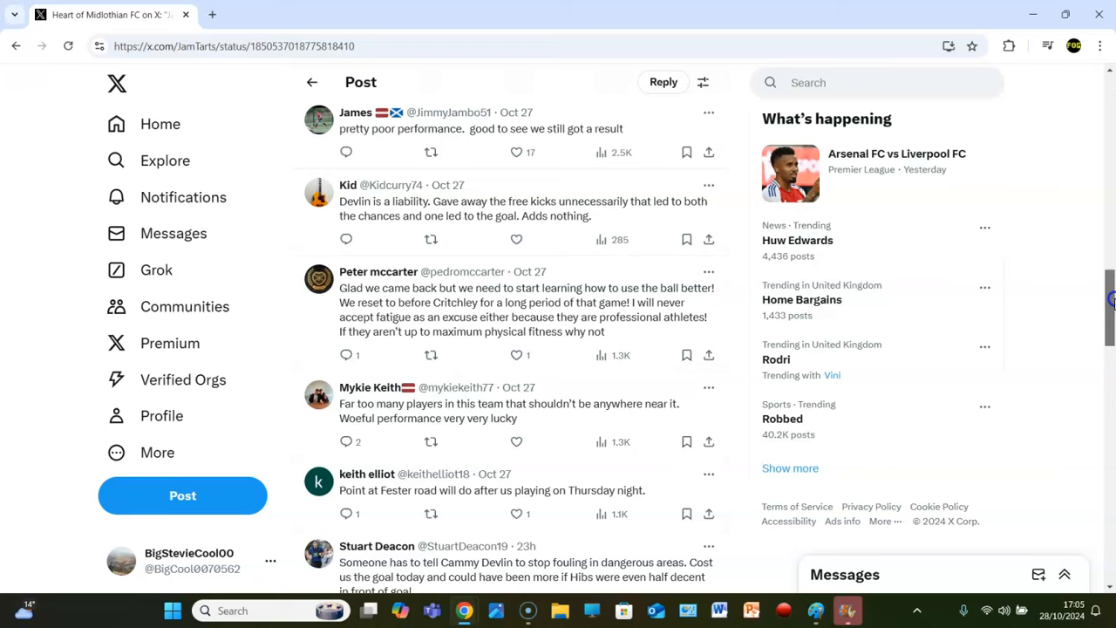
scroll(down, 3)
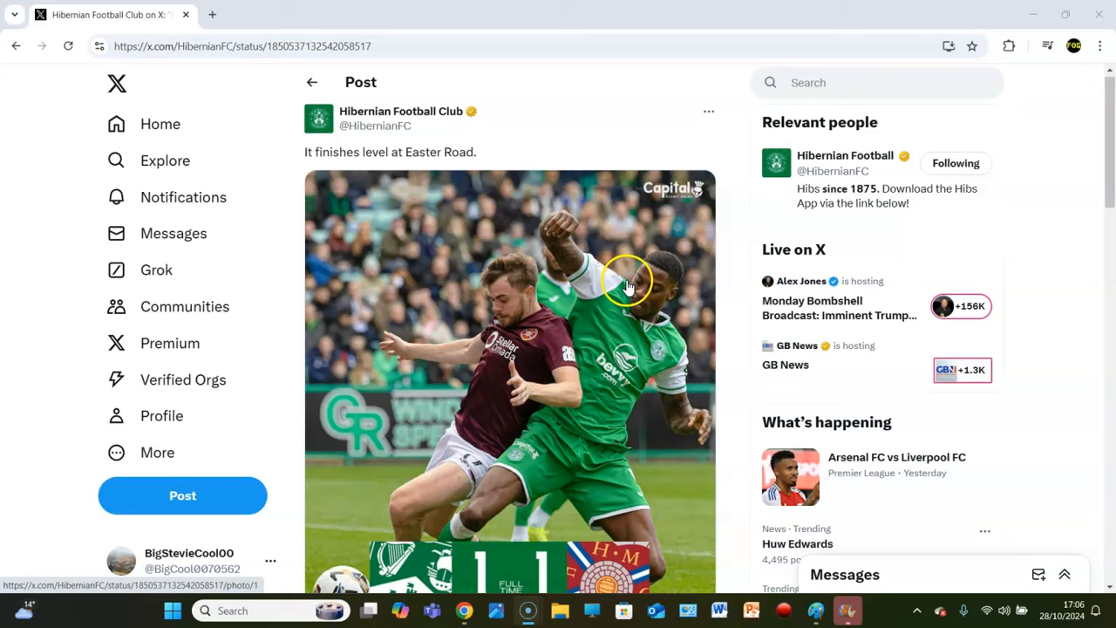
scroll(down, 3)
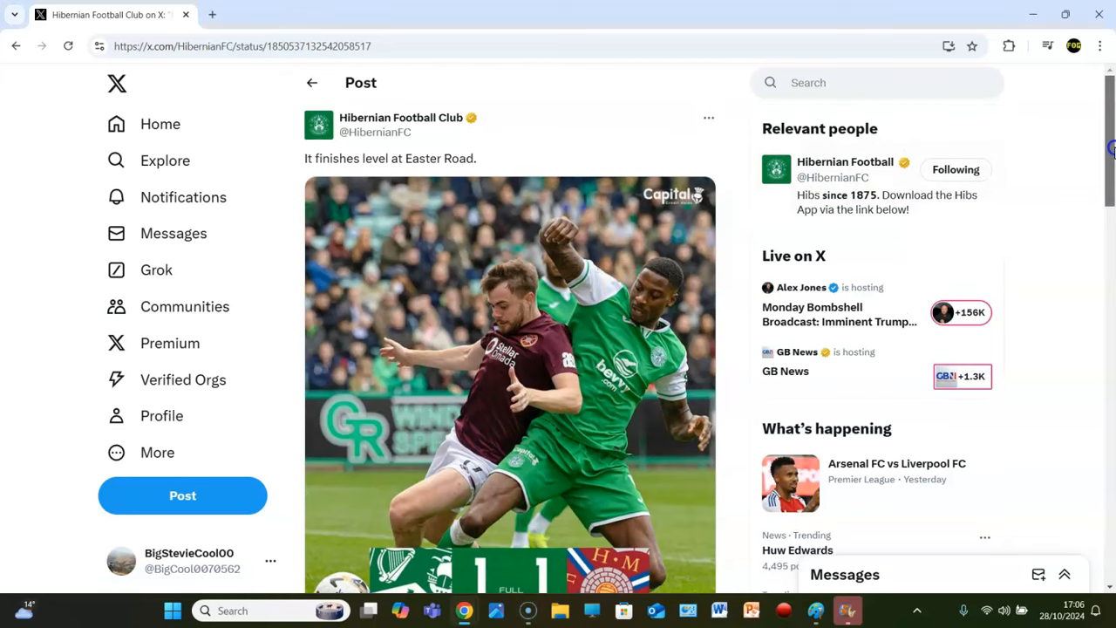
scroll(down, 3)
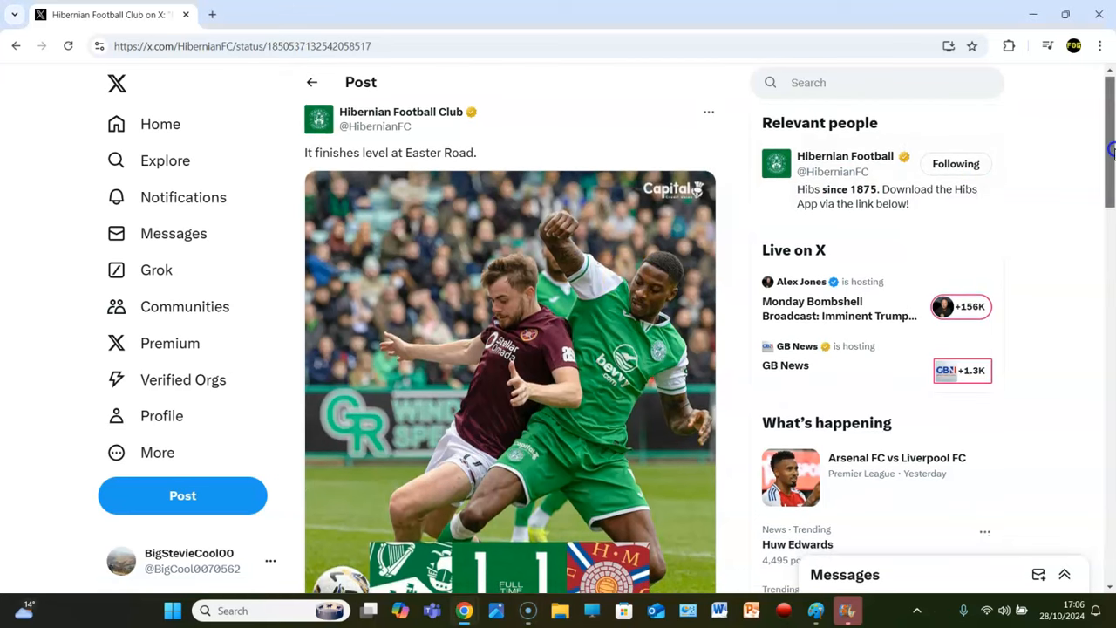
scroll(down, 3)
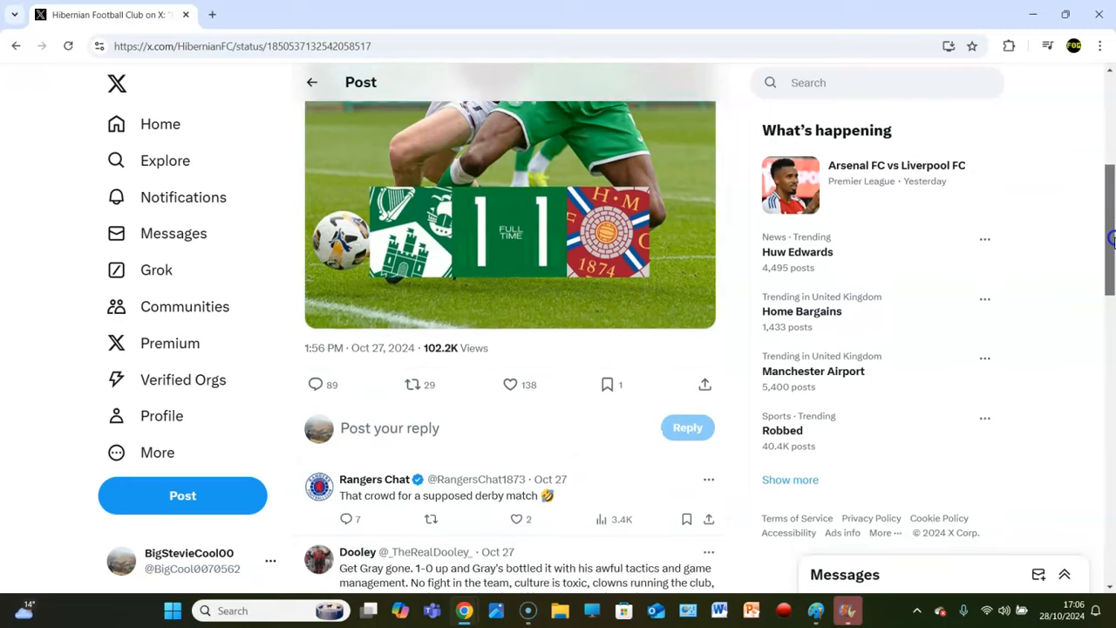
scroll(down, 3)
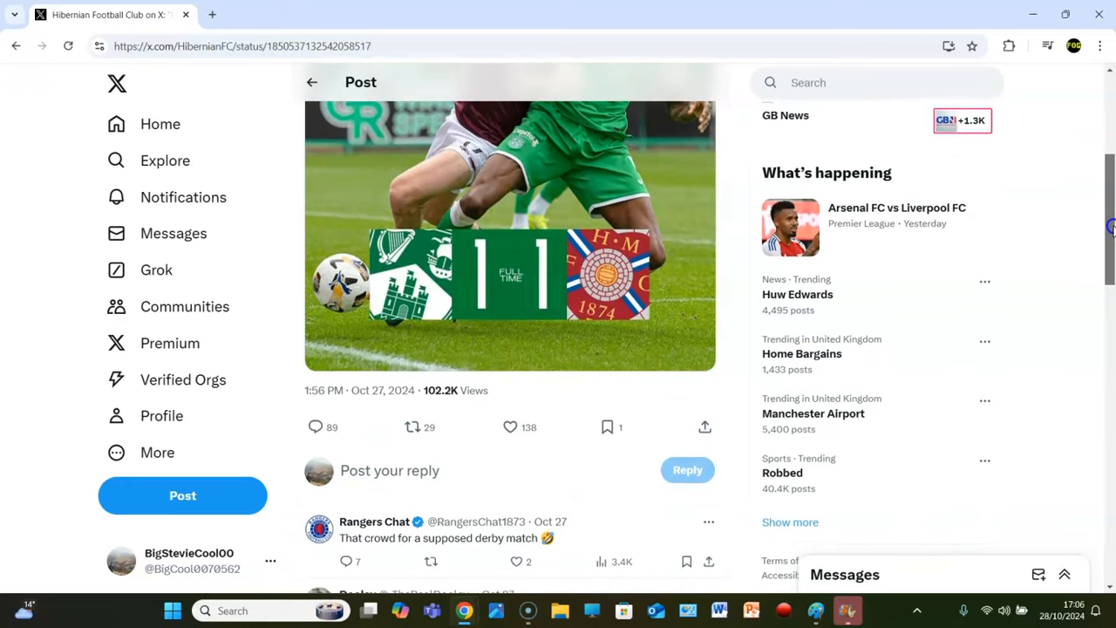
scroll(down, 3)
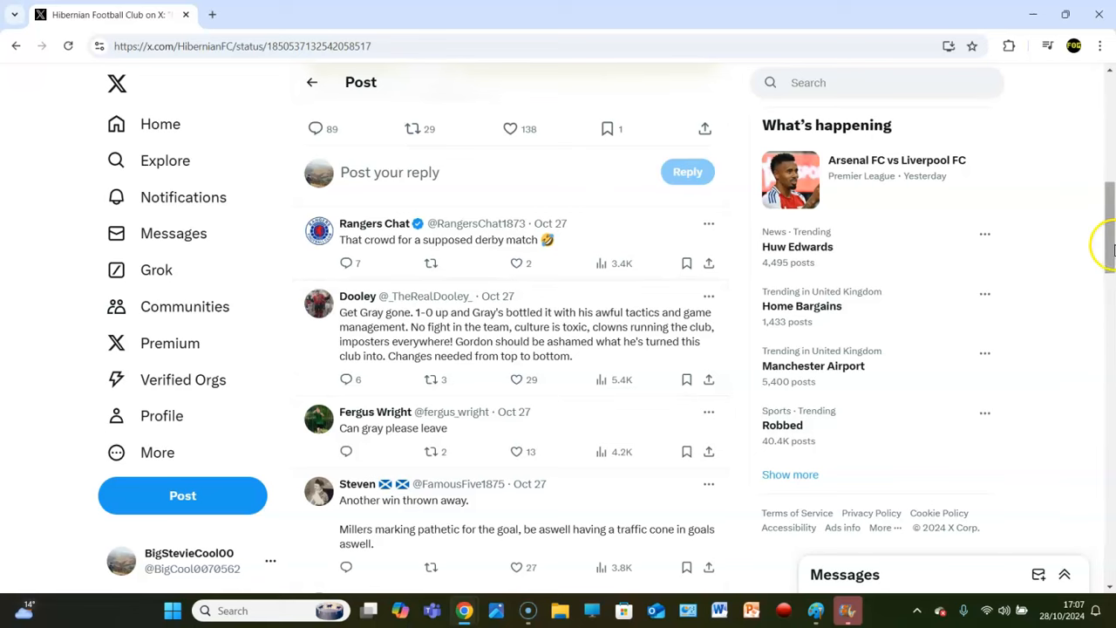
scroll(down, 3)
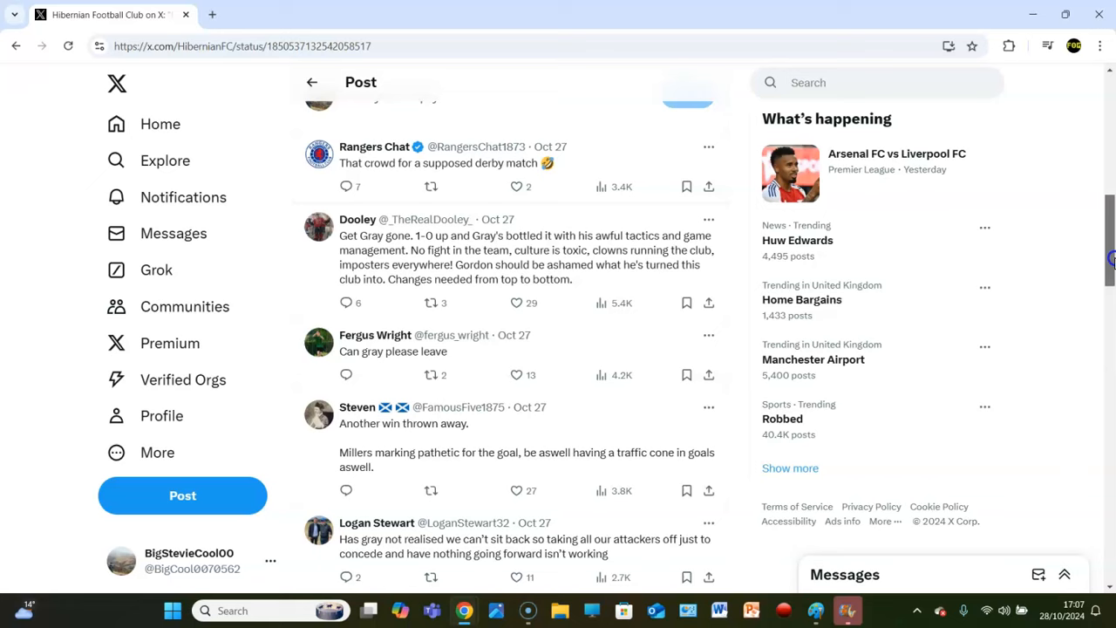
scroll(down, 3)
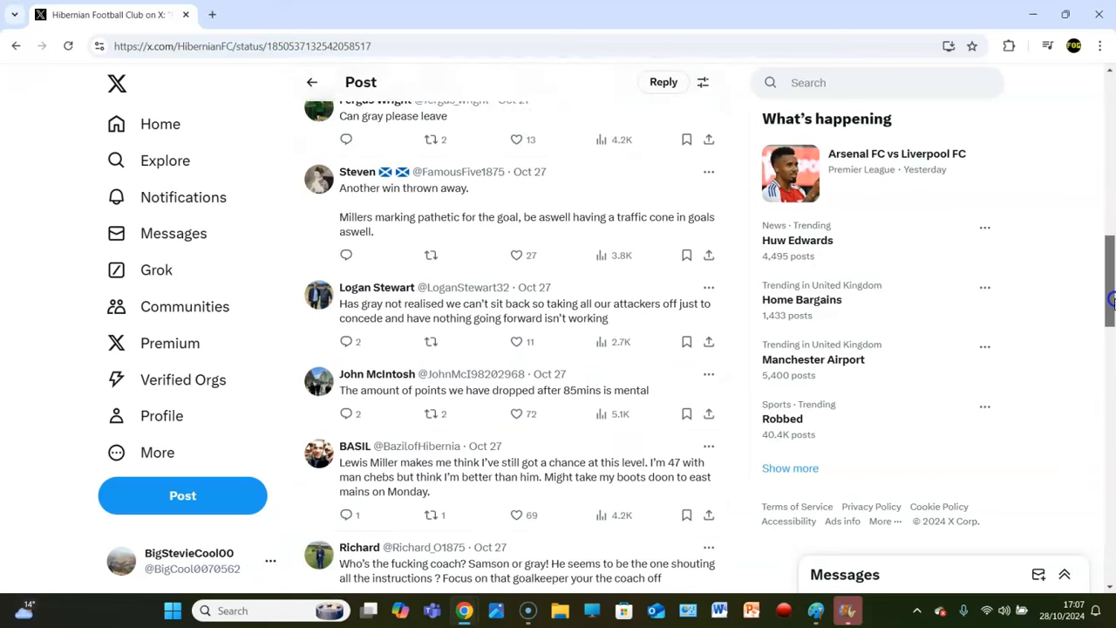
scroll(down, 3)
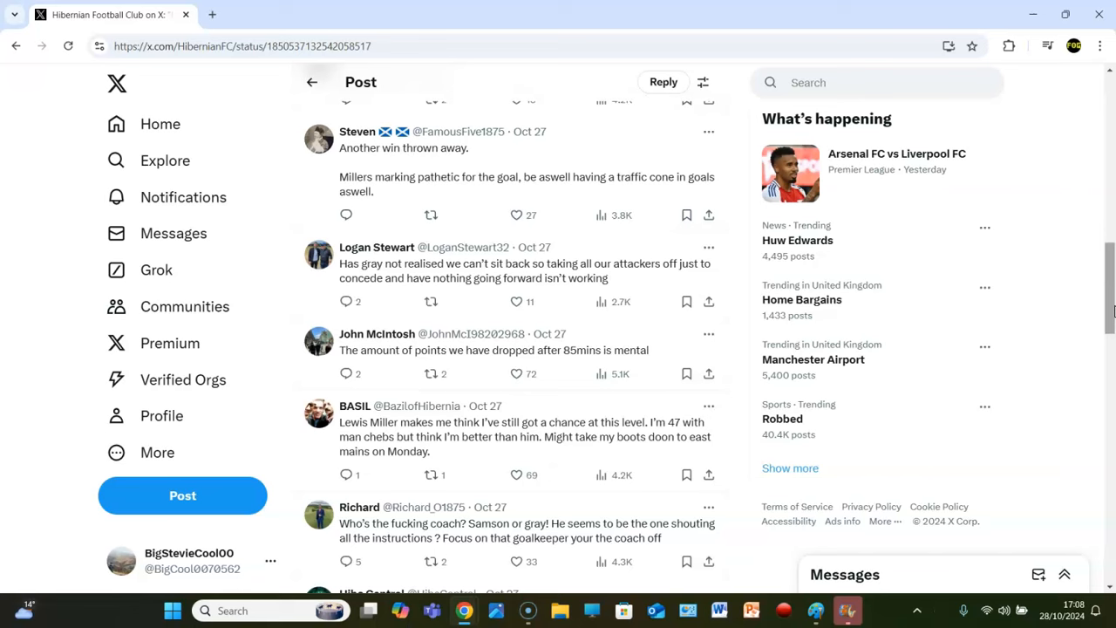
scroll(down, 3)
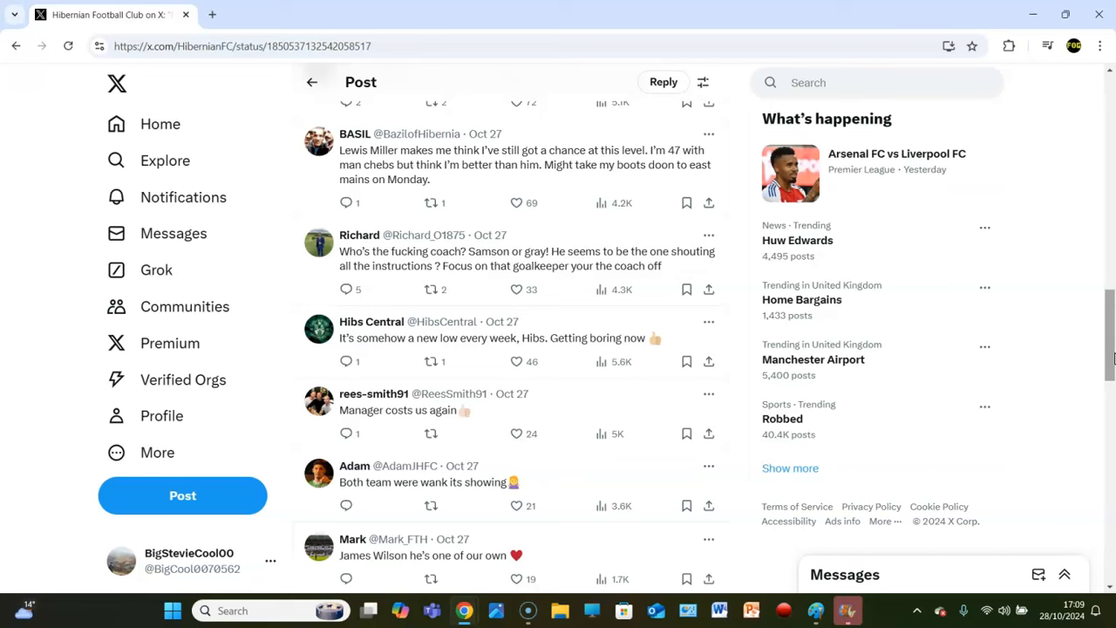
scroll(down, 3)
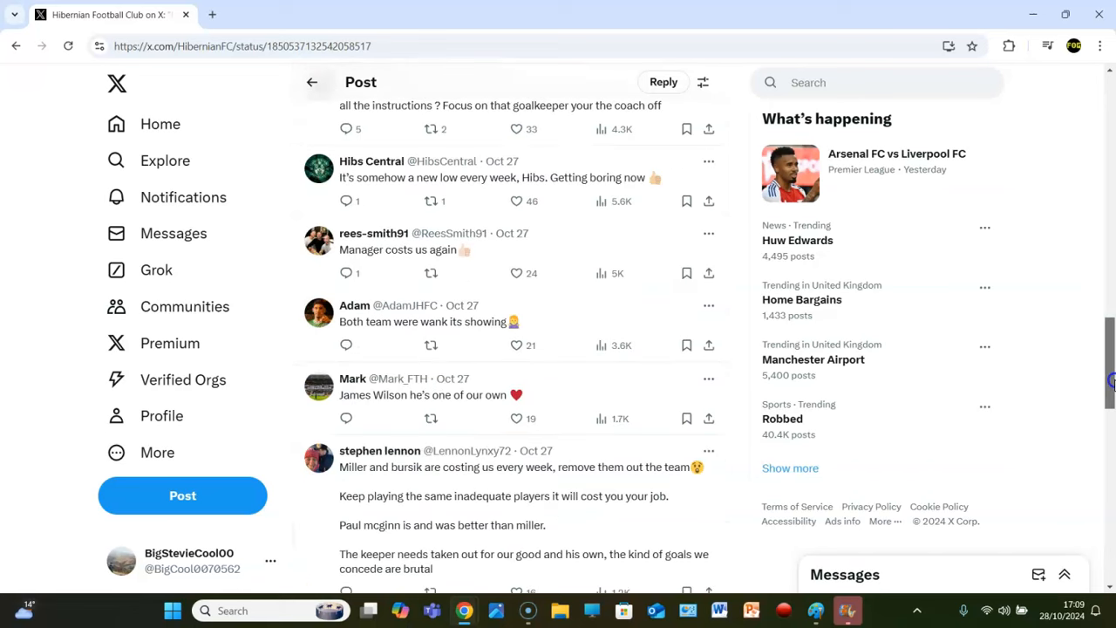
scroll(down, 3)
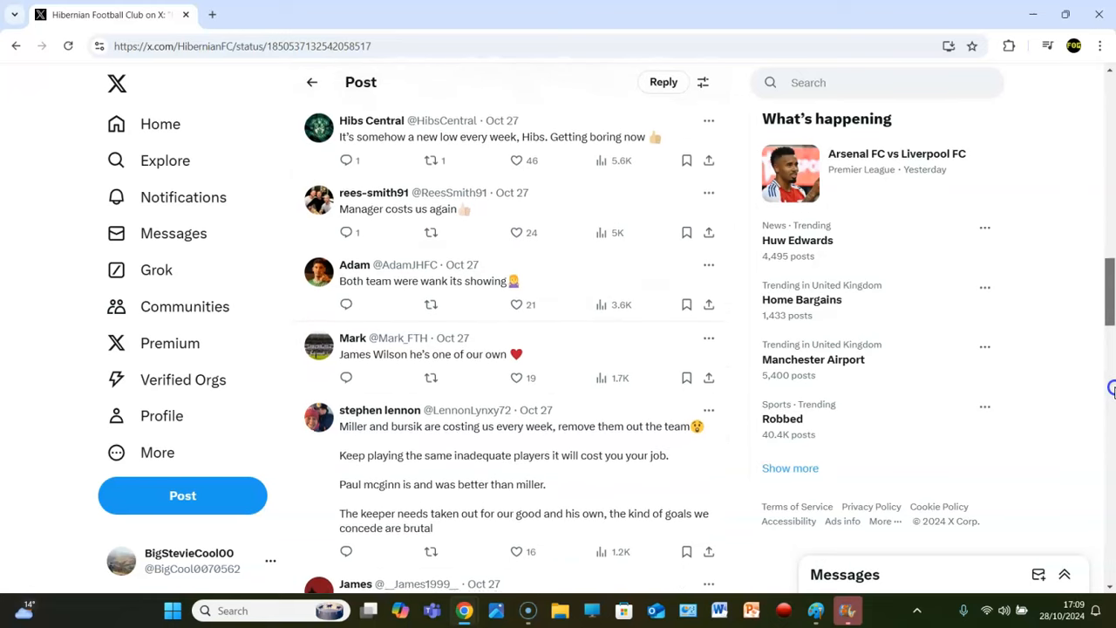
scroll(down, 3)
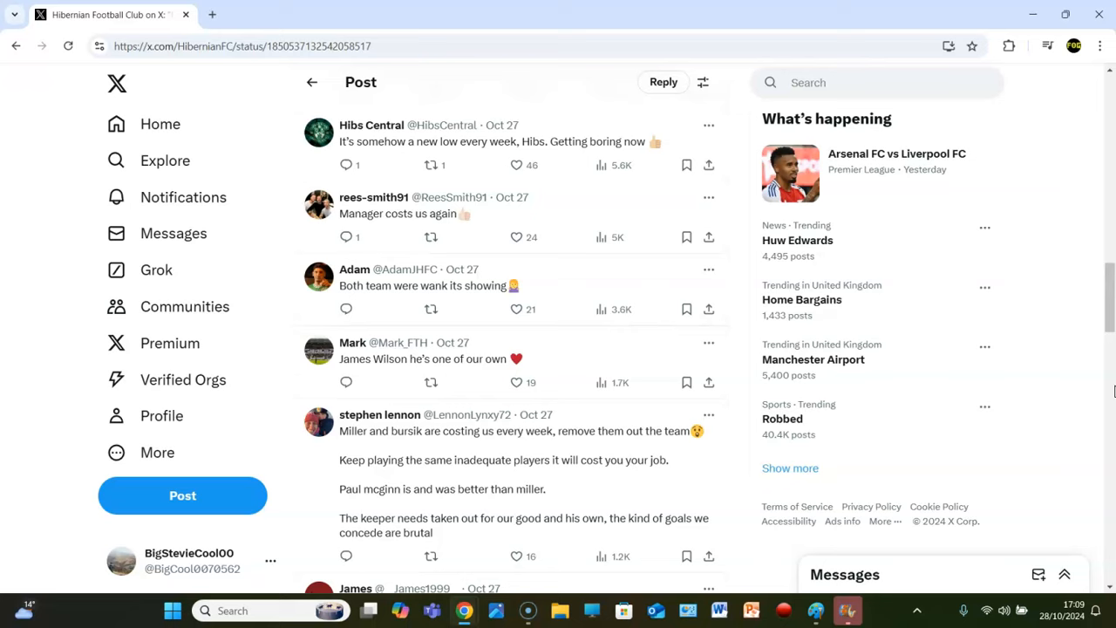
scroll(down, 3)
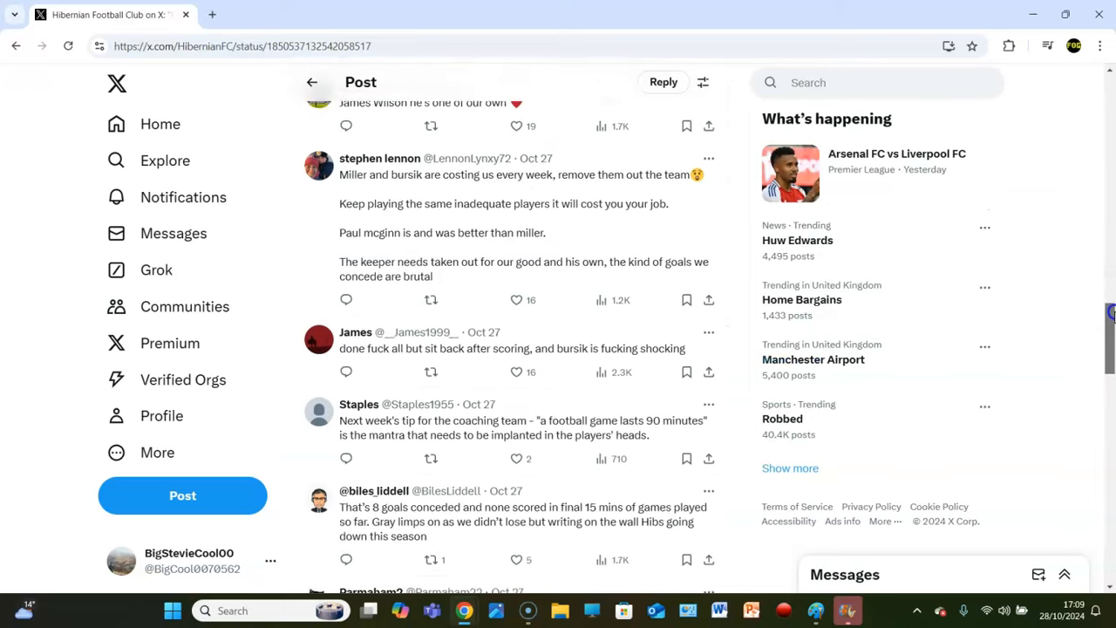
scroll(down, 3)
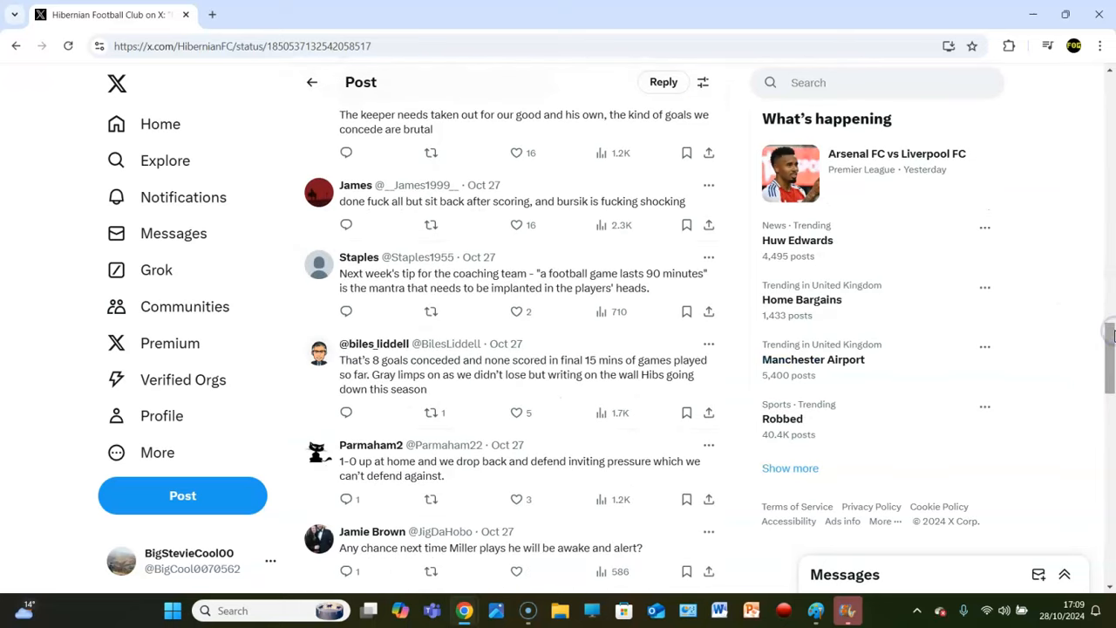